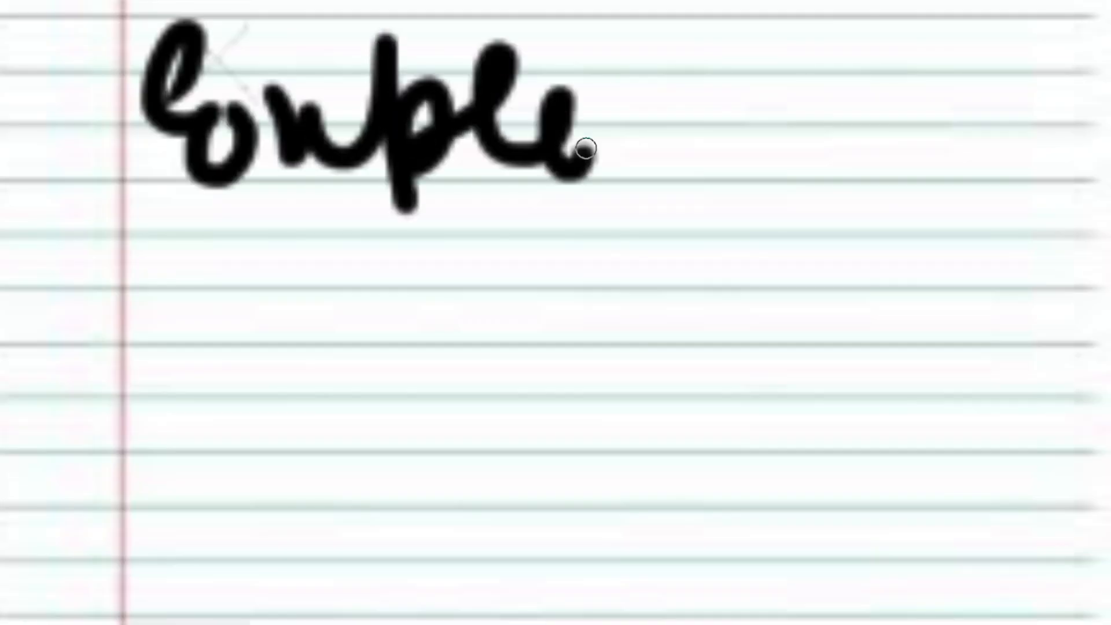
Handwrite the word 'example' in thick black ink along the top ruled line
left_click_drag(581, 149, 744, 304)
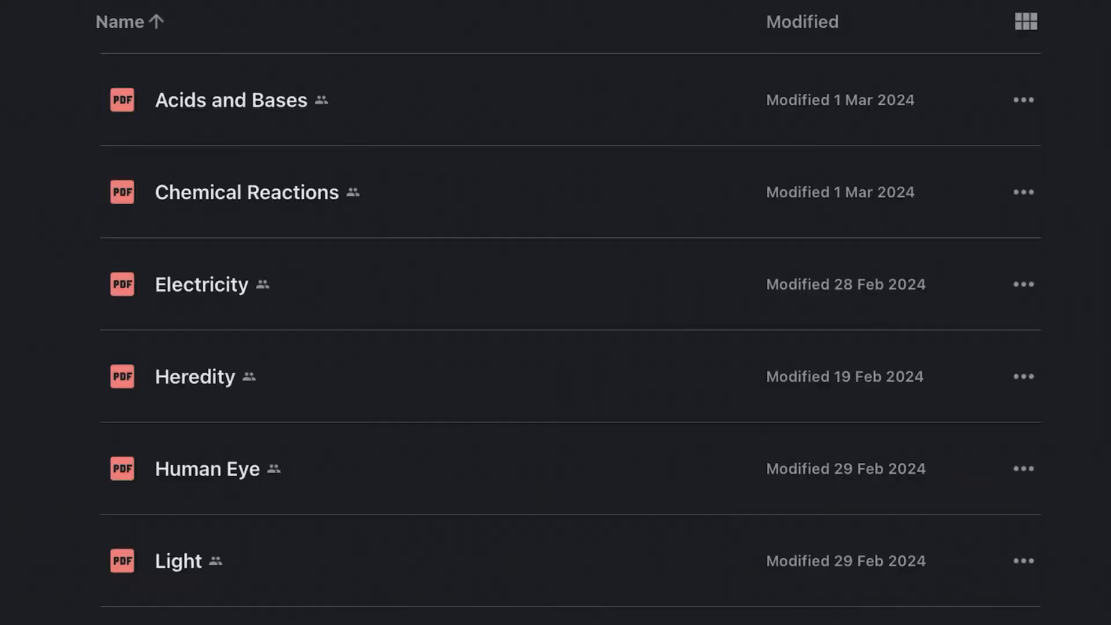
View the shared PYQ 2008, 2013 question PDF with its beaker diagram from the file list
left_click(230, 100)
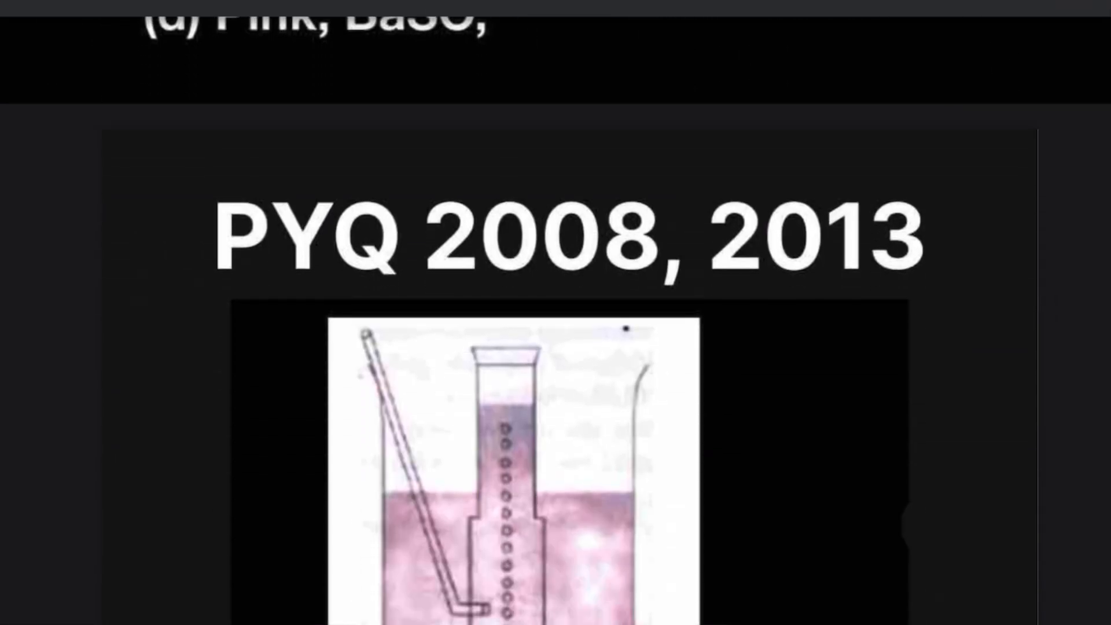